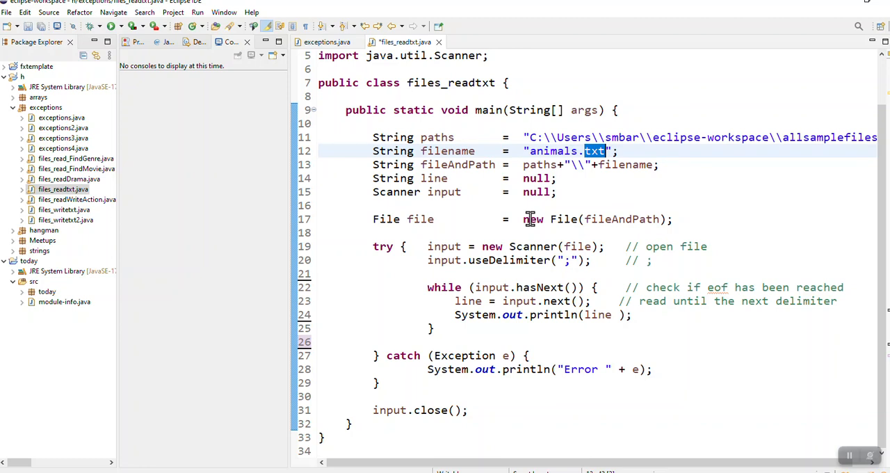
pyautogui.moveTo(470, 103)
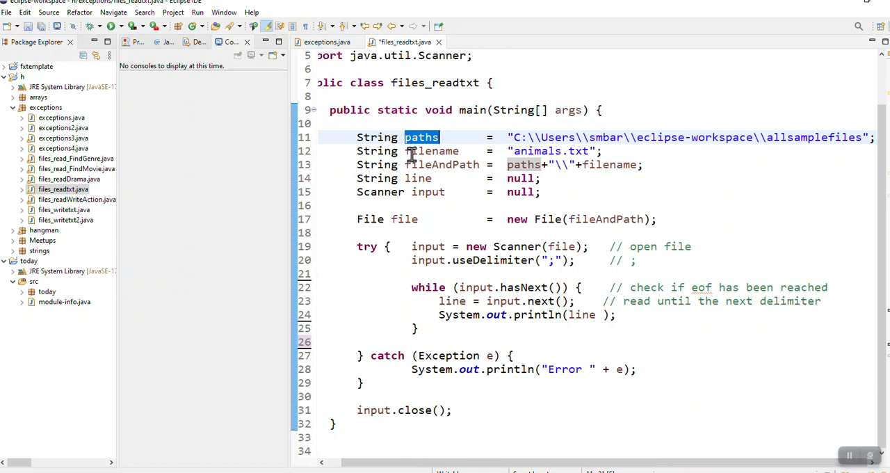
# Review the filename, fileAndPath and File declarations, selecting fileAndPath in the File constructor
pyautogui.doubleClick(431, 150)
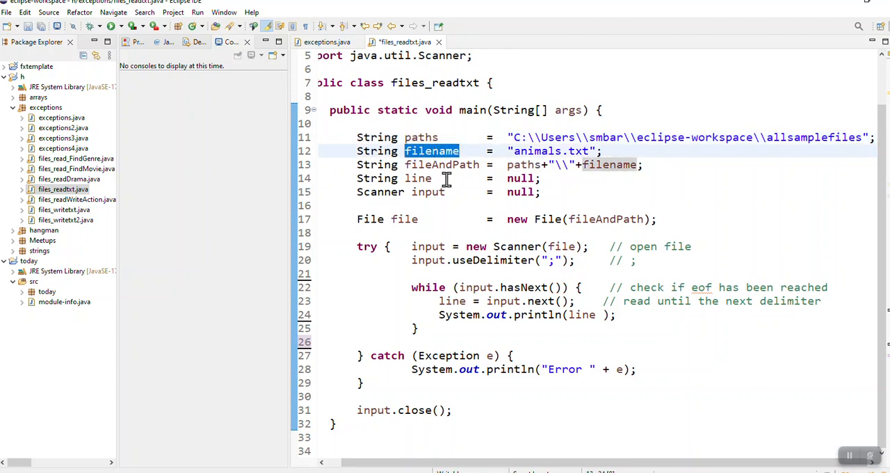
pyautogui.click(442, 164)
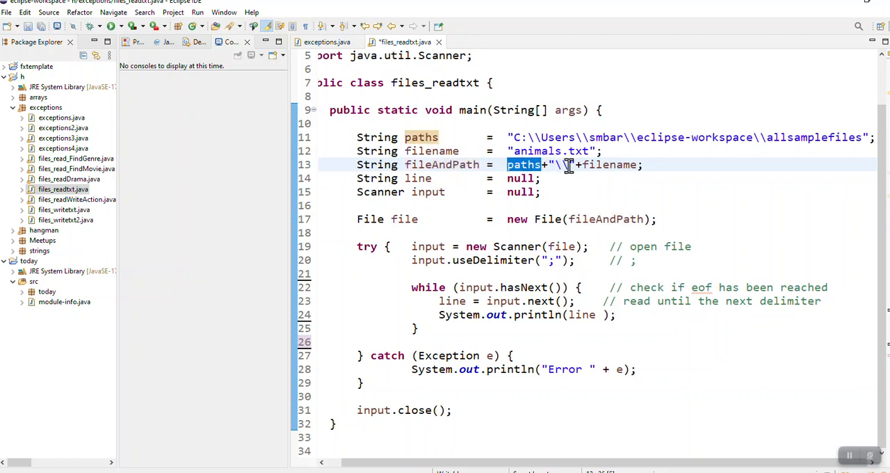
pyautogui.doubleClick(609, 164)
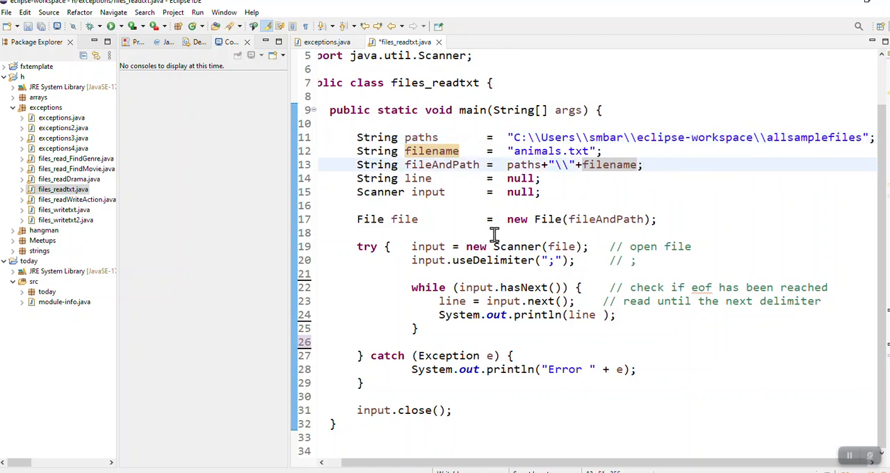
pyautogui.click(403, 220)
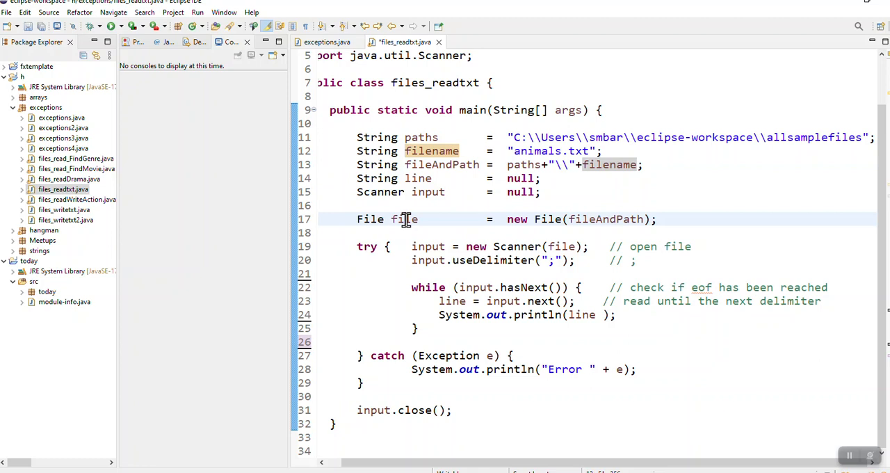
pyautogui.doubleClick(370, 220)
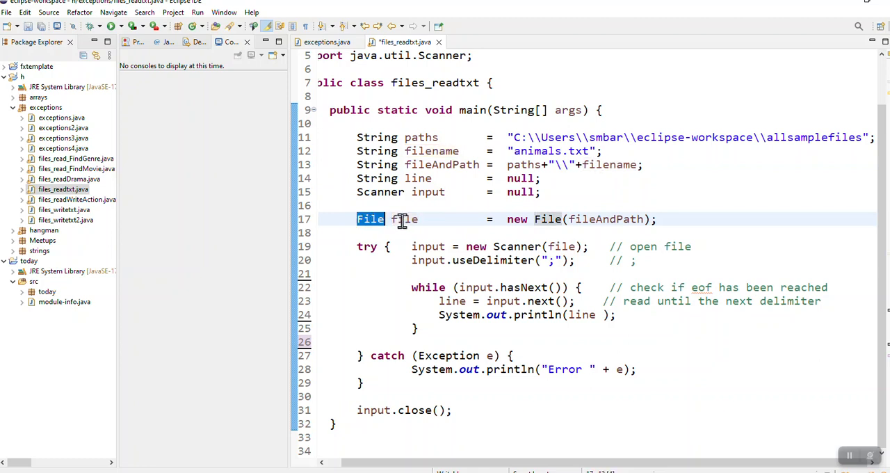
pyautogui.moveTo(404, 219)
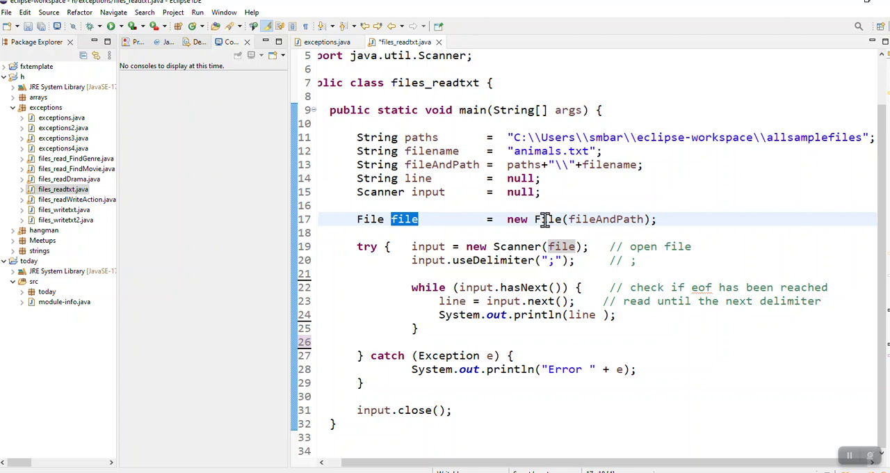
pyautogui.click(509, 220)
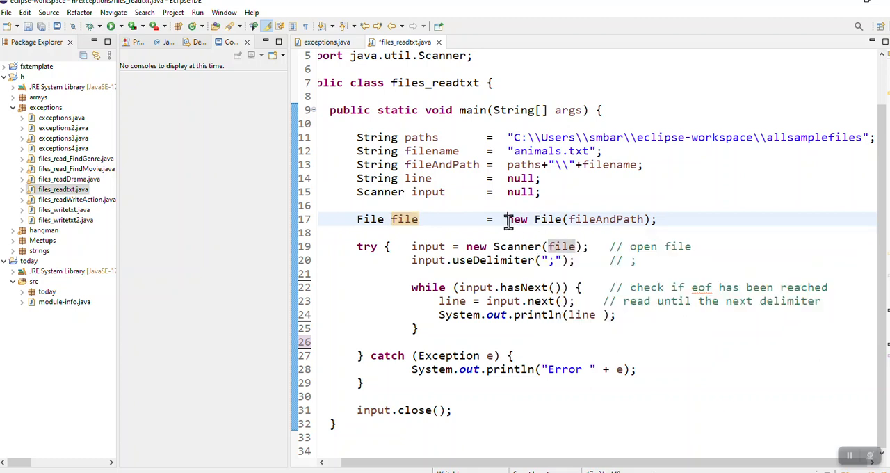
pyautogui.moveTo(506, 220); pyautogui.dragTo(657, 220)
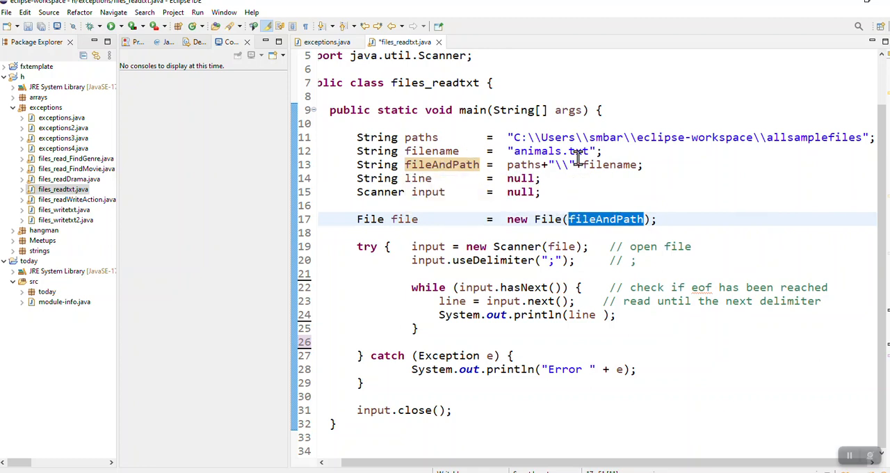
pyautogui.moveTo(646, 164)
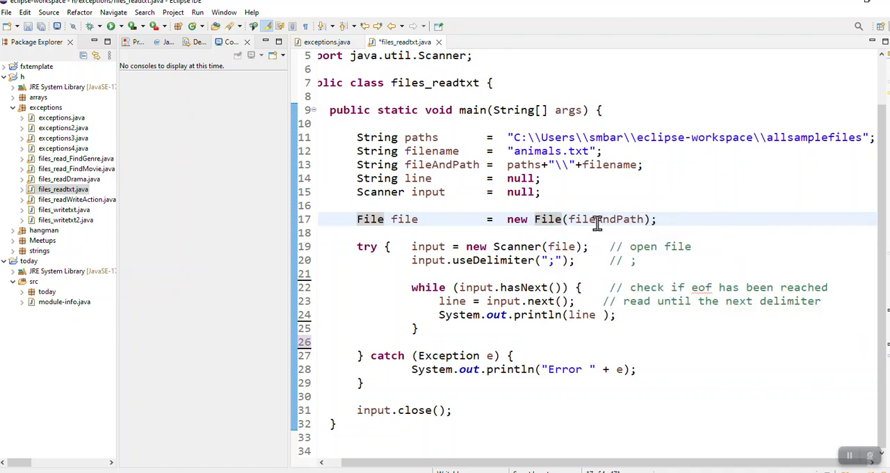
pyautogui.moveTo(542, 246)
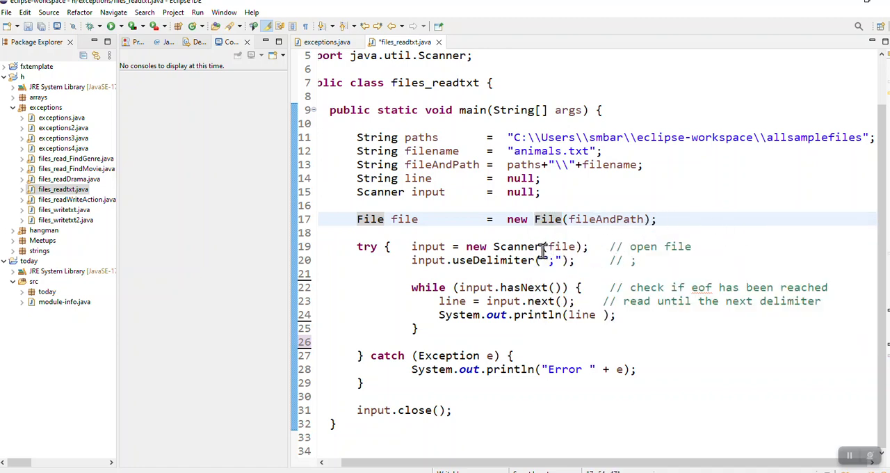
# Review the Scanner input declaration and re-enter input.close(); inside and after the try block
pyautogui.doubleClick(429, 246)
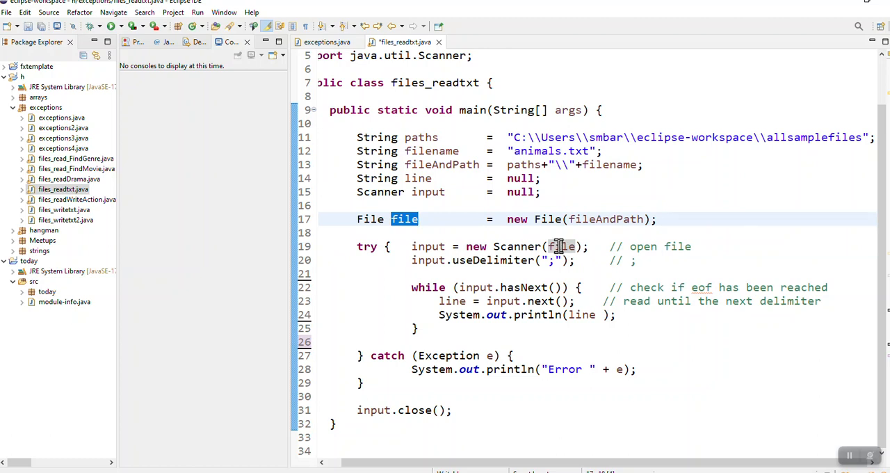
pyautogui.moveTo(563, 246)
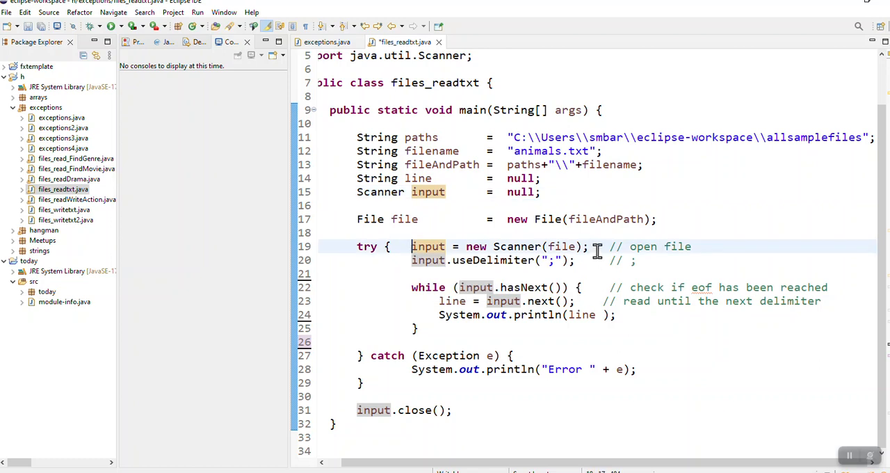
pyautogui.moveTo(412, 246); pyautogui.dragTo(588, 246)
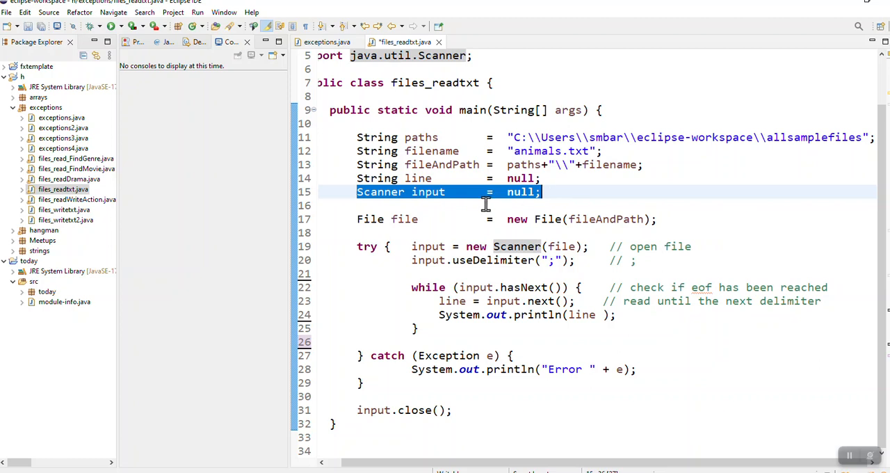
pyautogui.moveTo(531, 234)
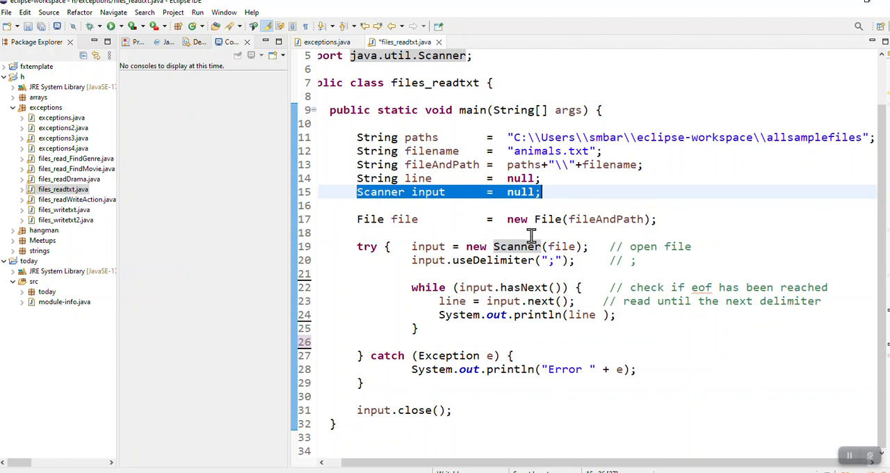
pyautogui.doubleClick(517, 246)
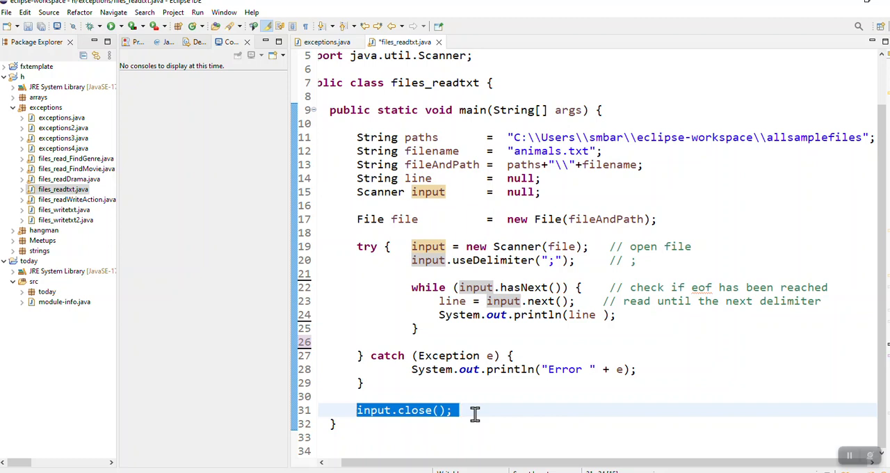
pyautogui.press('Delete')
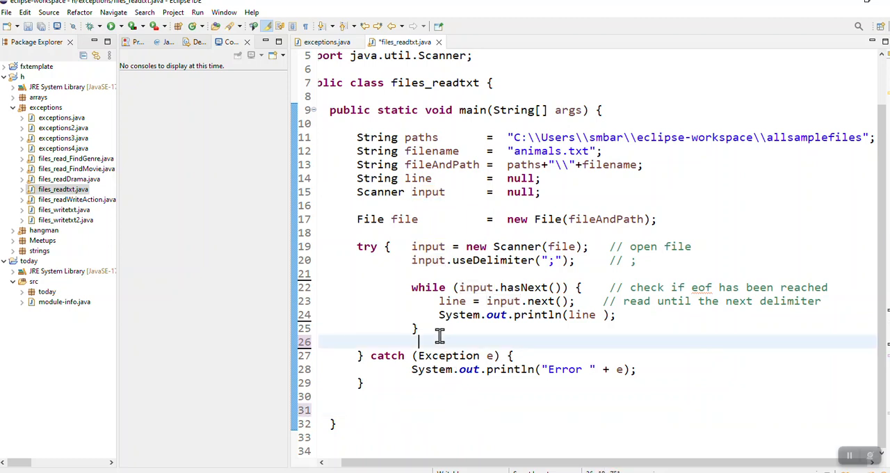
pyautogui.write('input.close();')
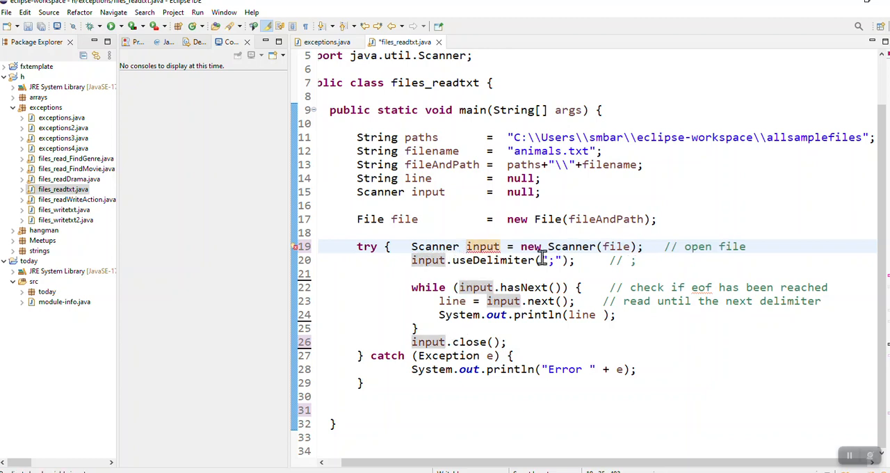
pyautogui.doubleClick(434, 246)
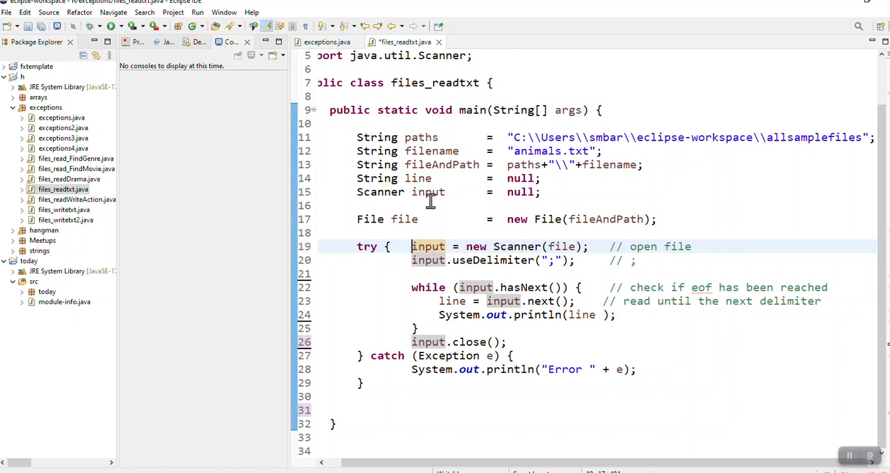
pyautogui.doubleClick(428, 191)
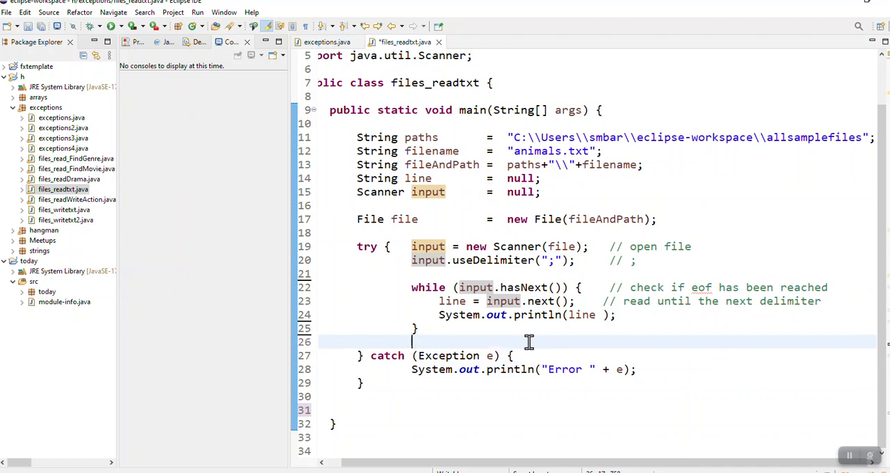
pyautogui.write('input.close();')
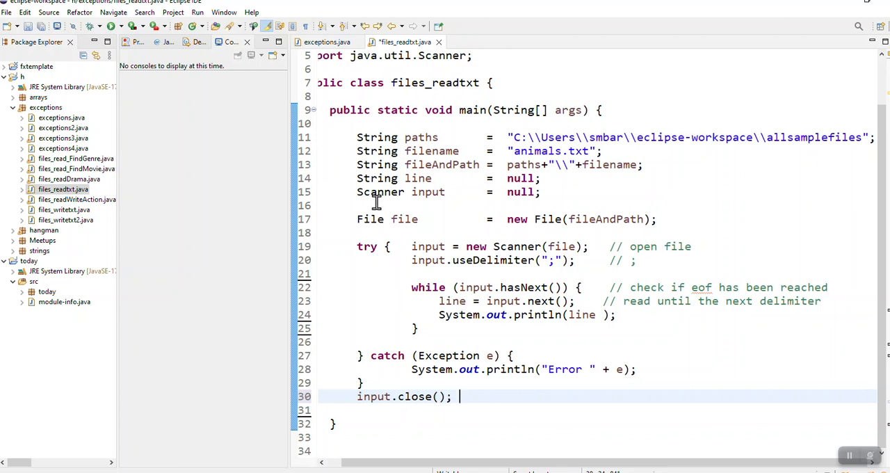
pyautogui.moveTo(425, 195)
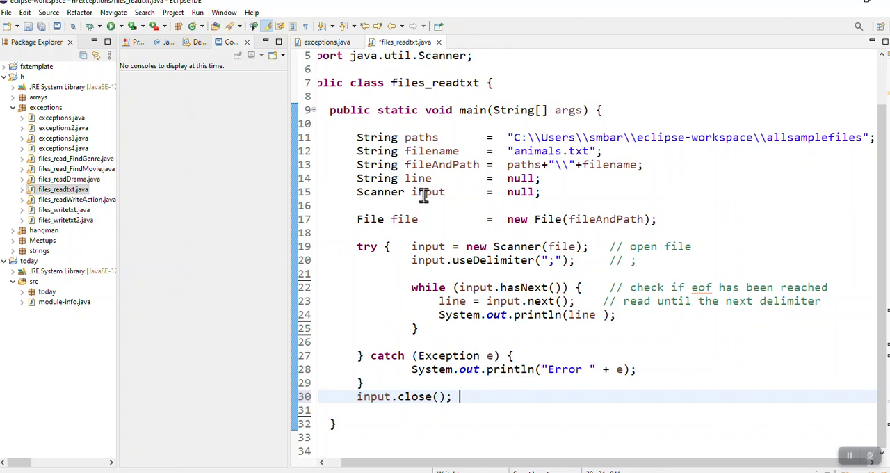
# Replace the null initializer with input = new Scanner(file) and move the line below the File declaration
pyautogui.doubleClick(427, 192)
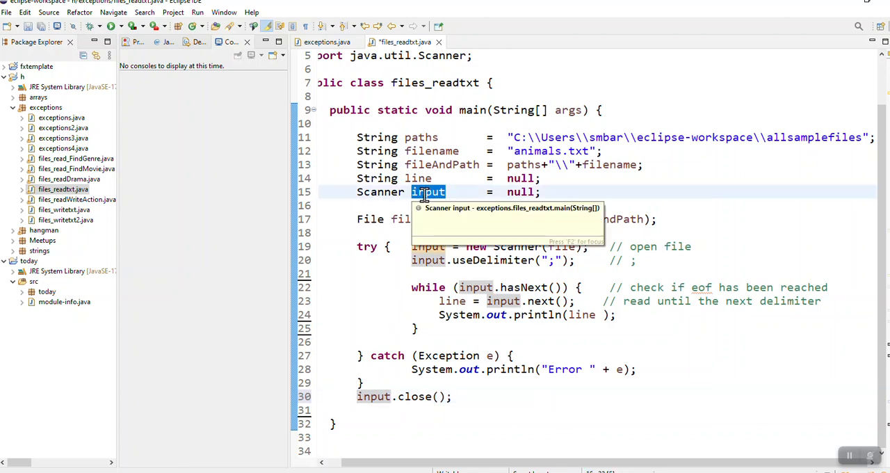
pyautogui.moveTo(556, 192)
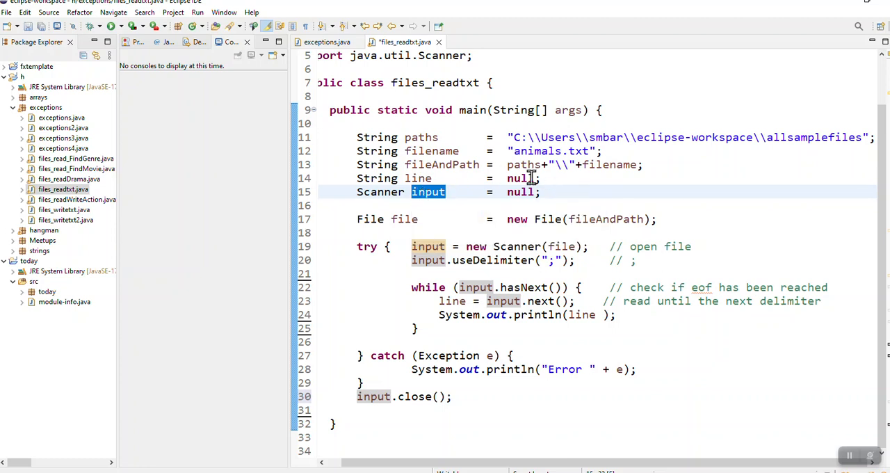
pyautogui.moveTo(554, 206)
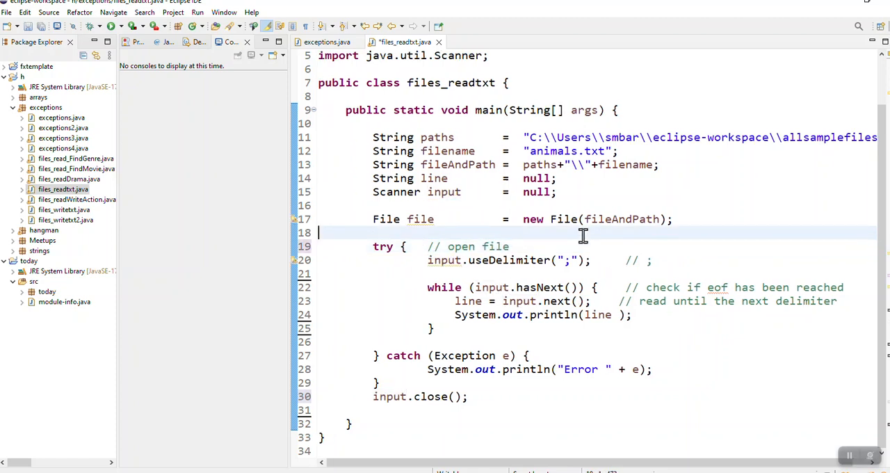
pyautogui.doubleClick(536, 192)
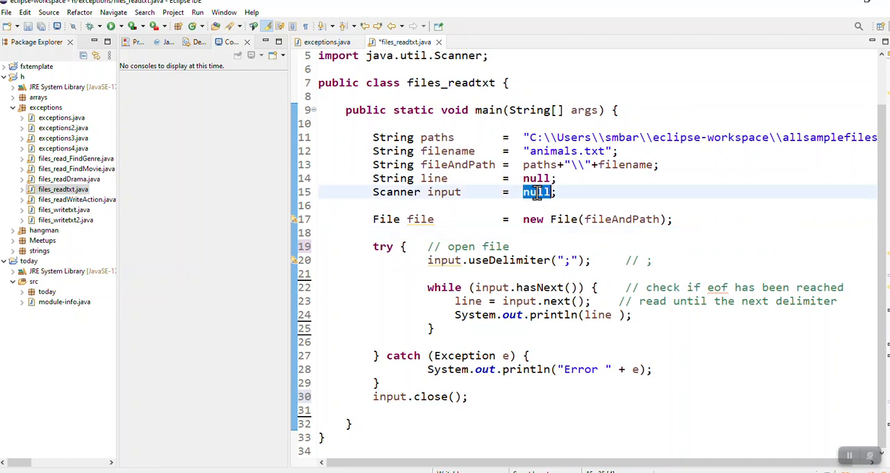
pyautogui.write('input = new Scanner(file)')
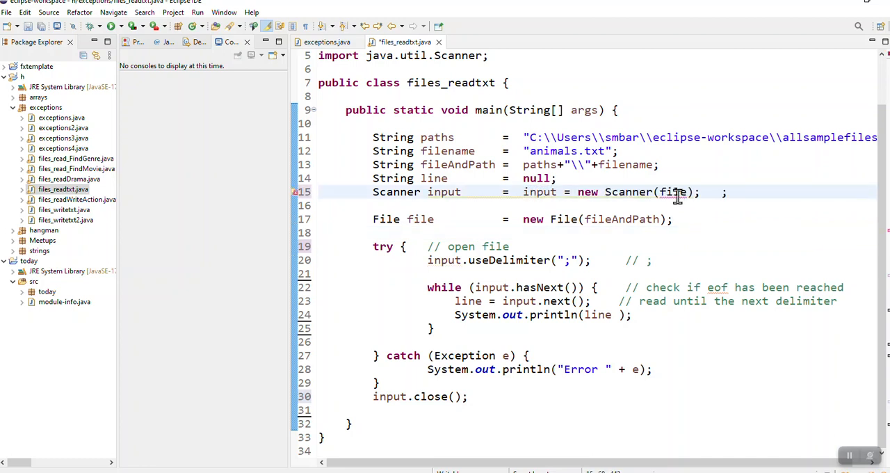
pyautogui.moveTo(673, 192)
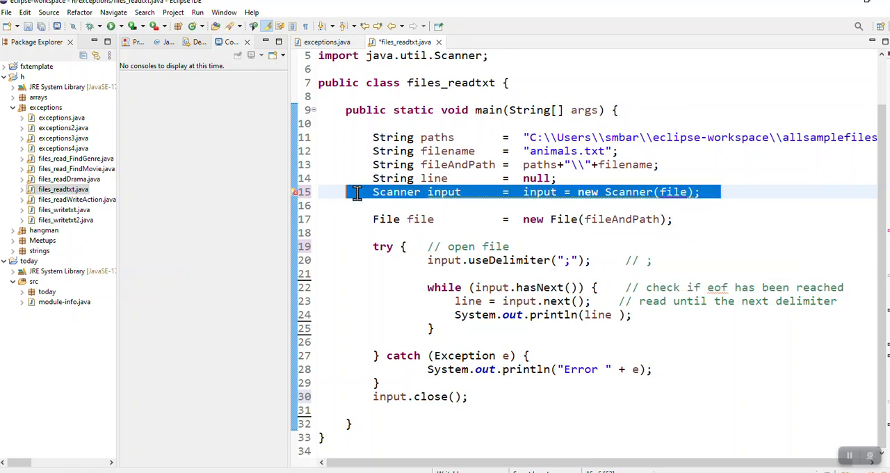
pyautogui.press('Delete')
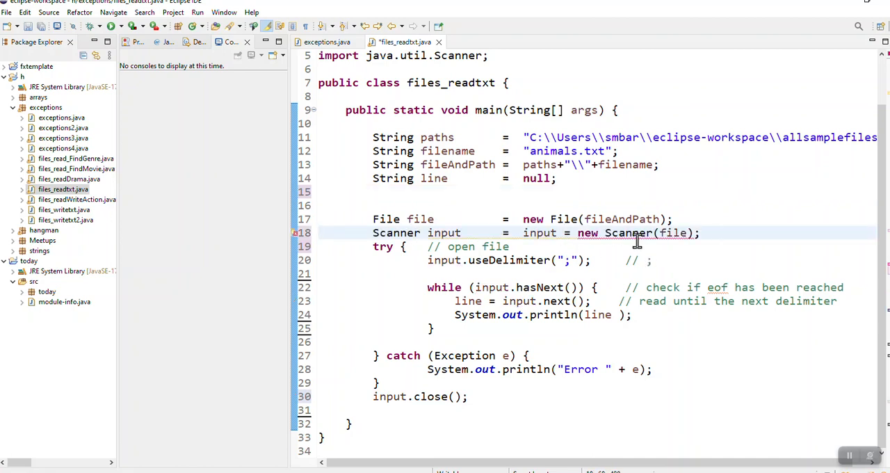
pyautogui.moveTo(526, 236)
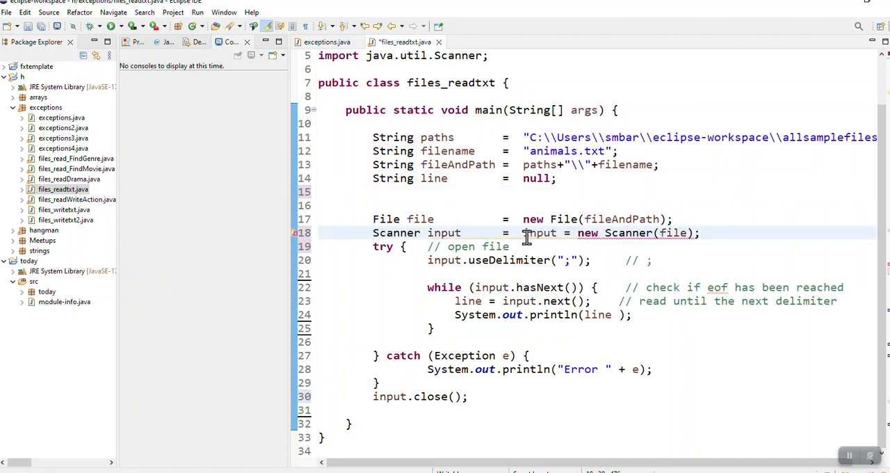
pyautogui.moveTo(545, 234)
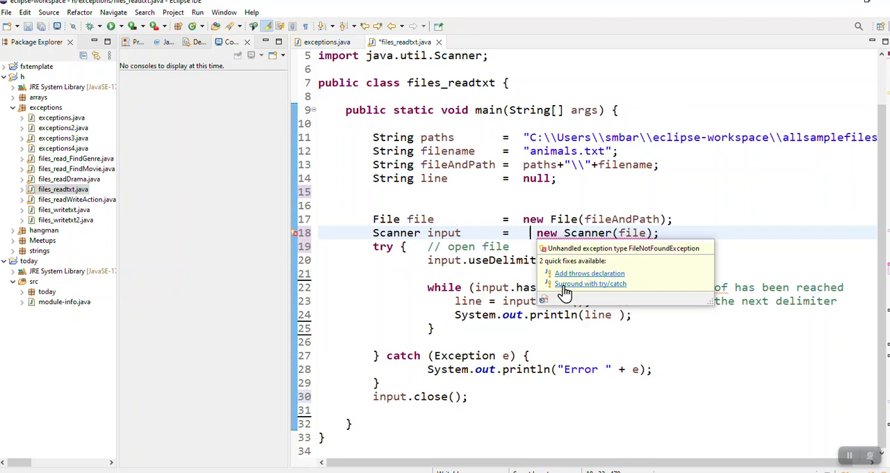
# Apply the Surround with try/catch quick fix, then delete the generated try/catch block
pyautogui.click(590, 283)
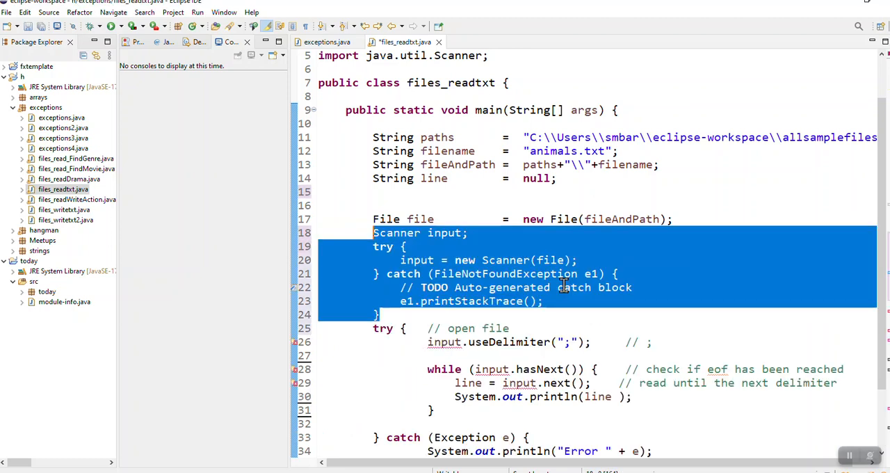
pyautogui.moveTo(387, 322)
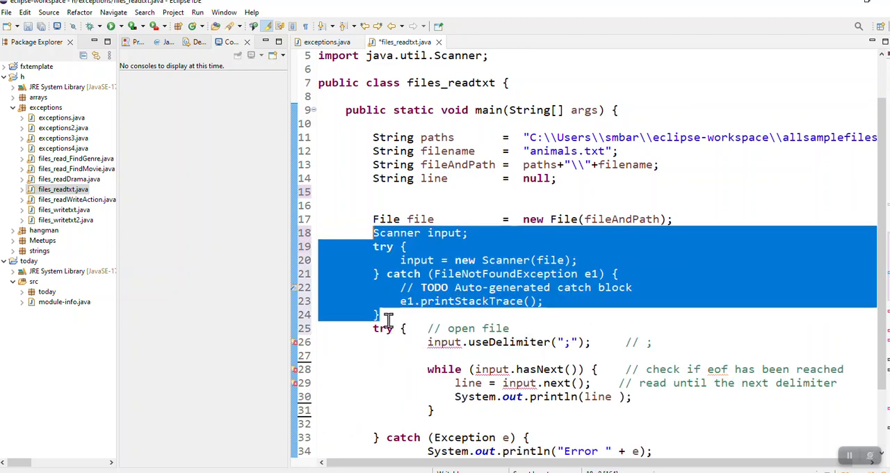
pyautogui.click(400, 314)
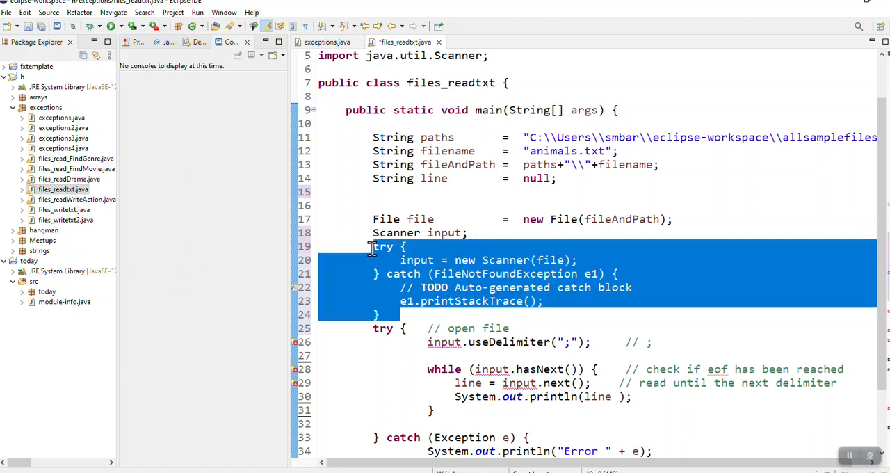
pyautogui.press('Delete')
pyautogui.write(' input =')
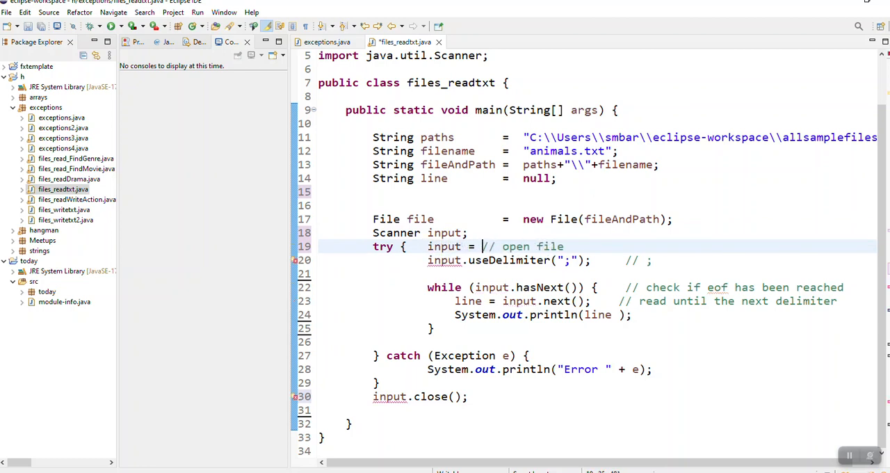
# Enter new Scanner(file) as the first statement in the try block, then mark the next-record read call
pyautogui.write('new')
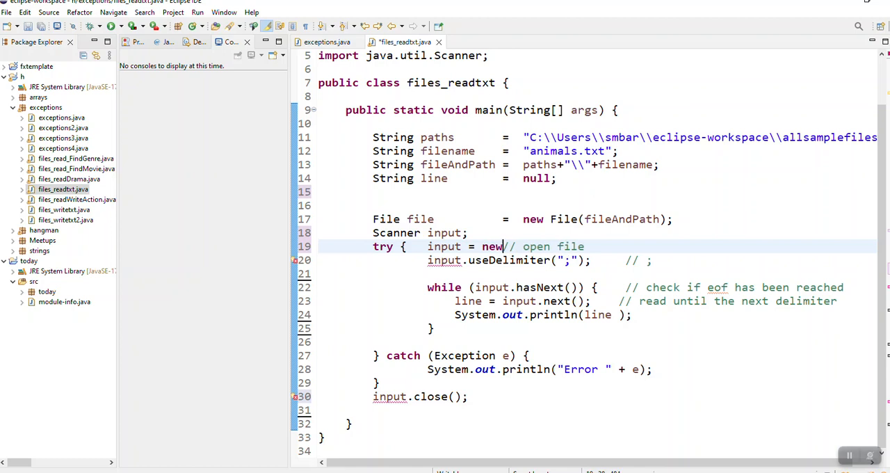
pyautogui.write('Scanner()')
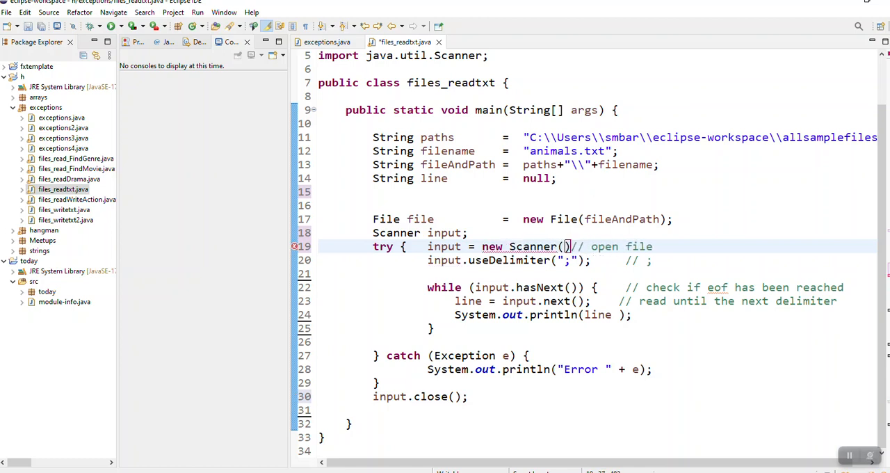
pyautogui.write('file')
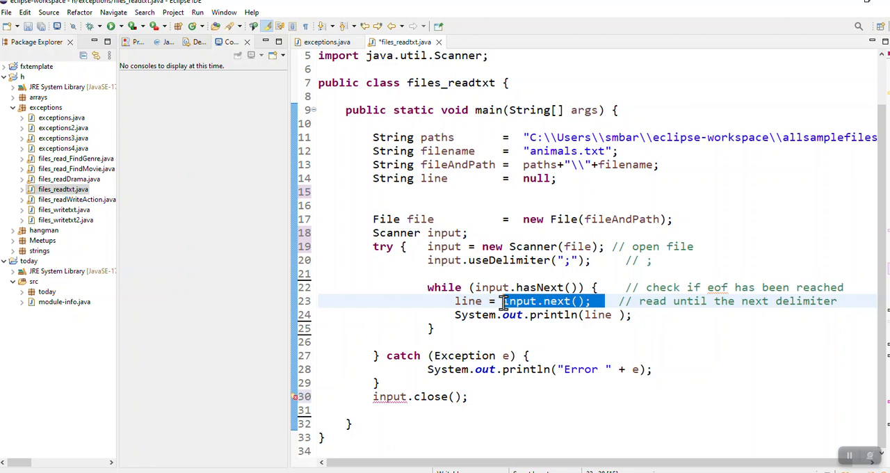
pyautogui.doubleClick(467, 301)
pyautogui.write(' = null')
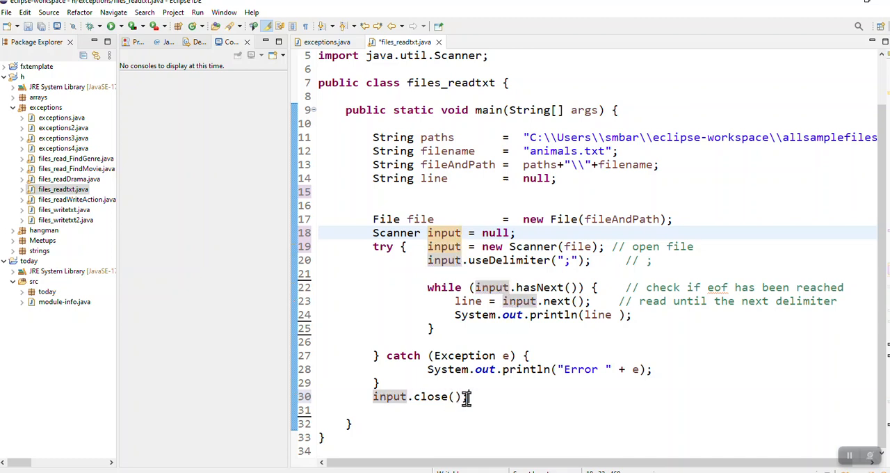
pyautogui.doubleClick(444, 232)
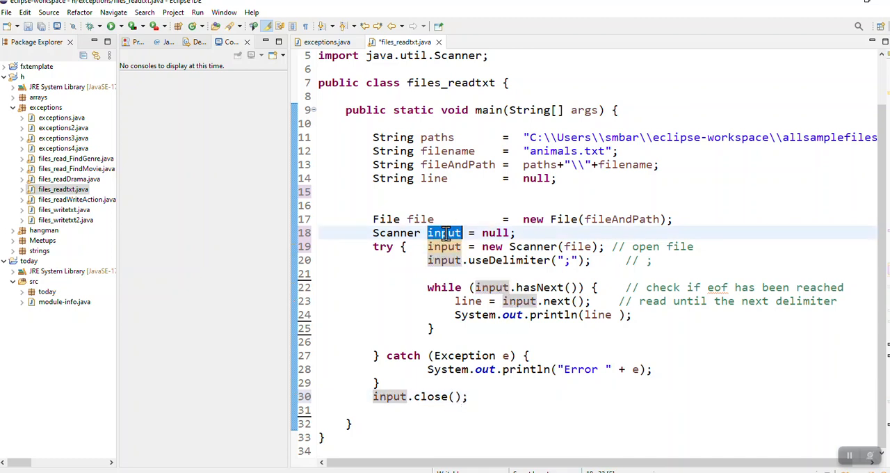
pyautogui.doubleClick(495, 232)
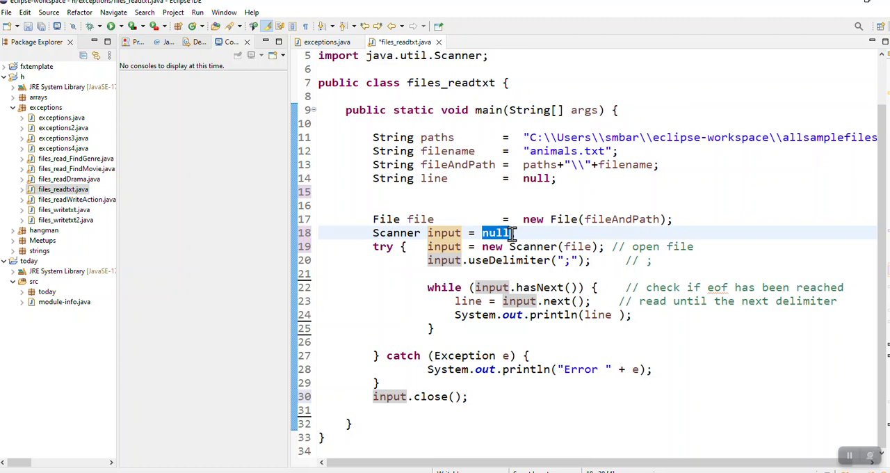
pyautogui.tripleClick(445, 233)
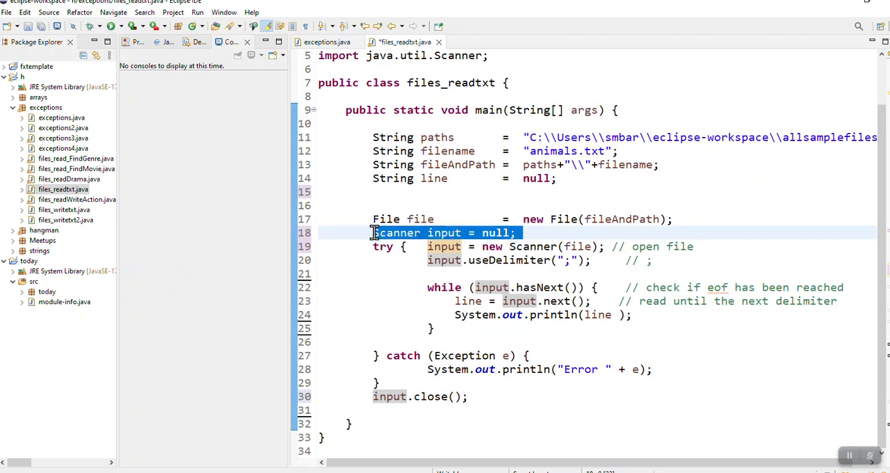
pyautogui.press('Delete')
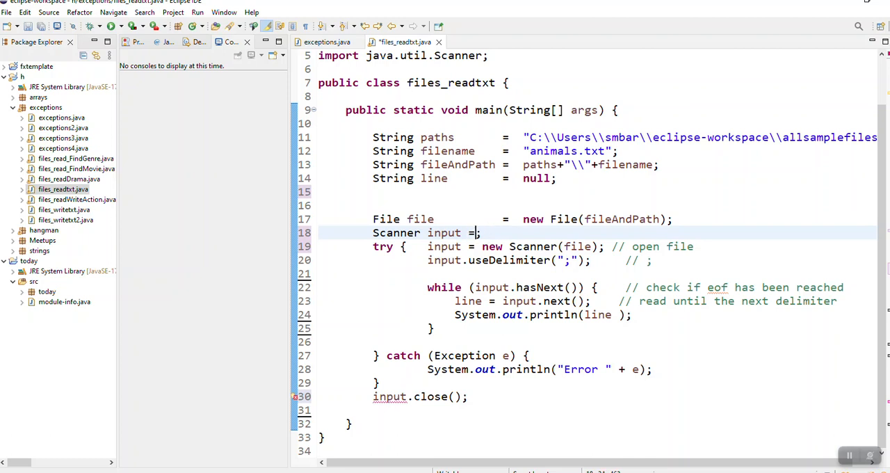
pyautogui.write('null')
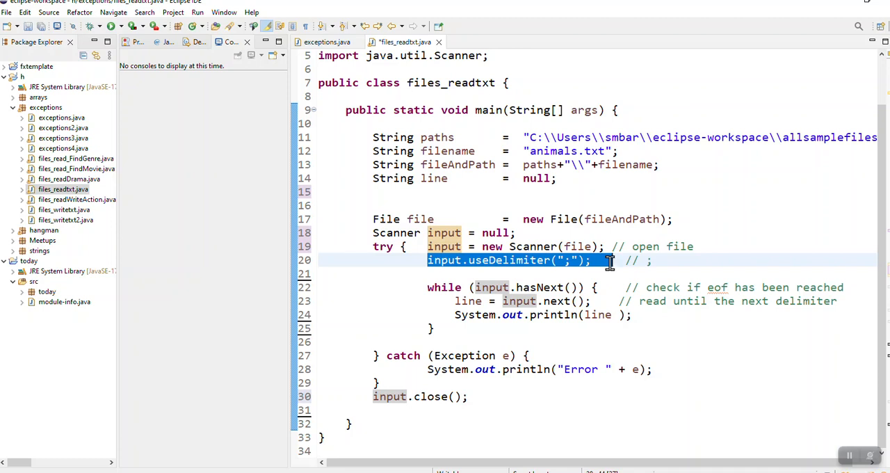
pyautogui.moveTo(447, 287)
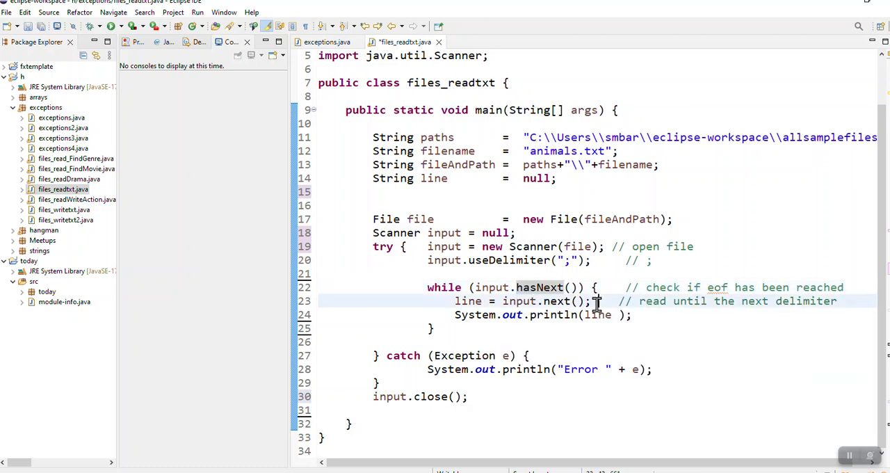
pyautogui.doubleClick(545, 301)
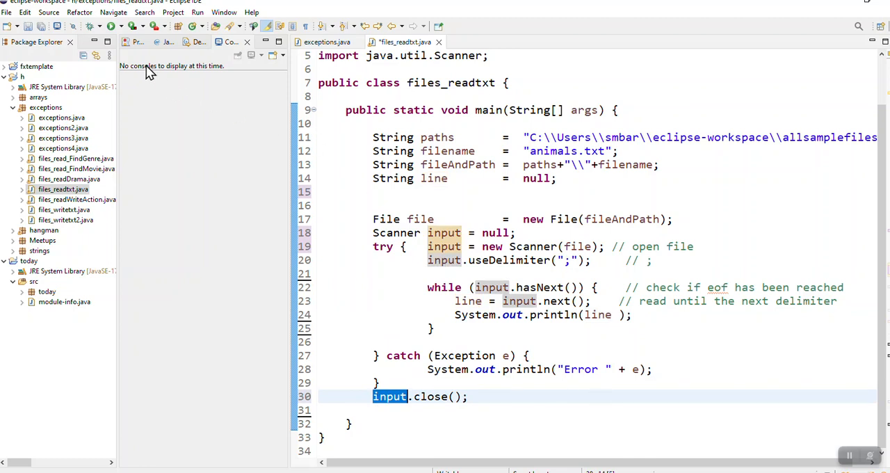
# Run files_readtxt, confirming Save and Launch so the console prints the animal records
pyautogui.click(136, 25)
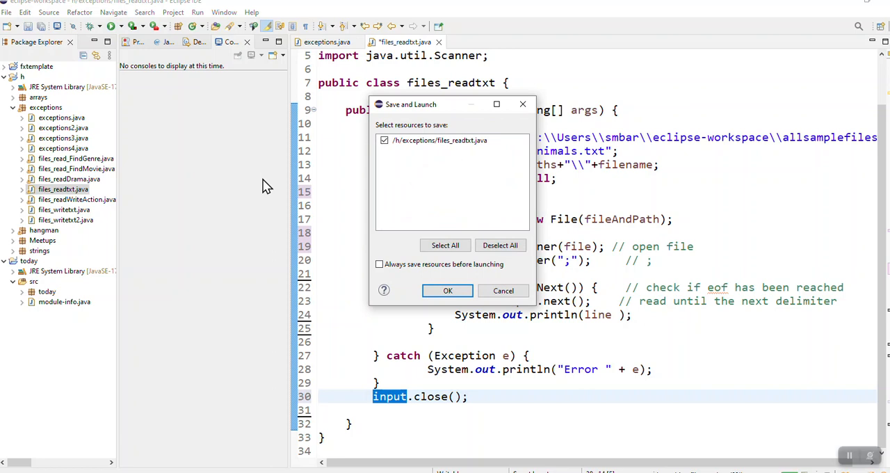
pyautogui.click(448, 290)
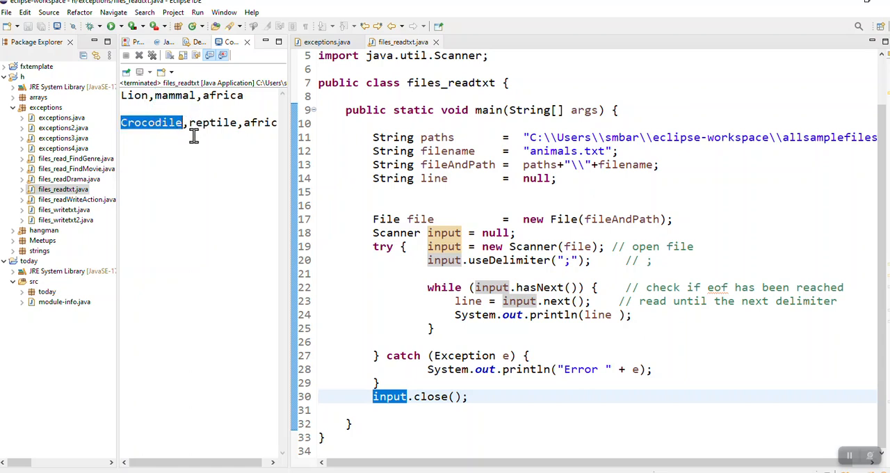
pyautogui.moveTo(206, 209)
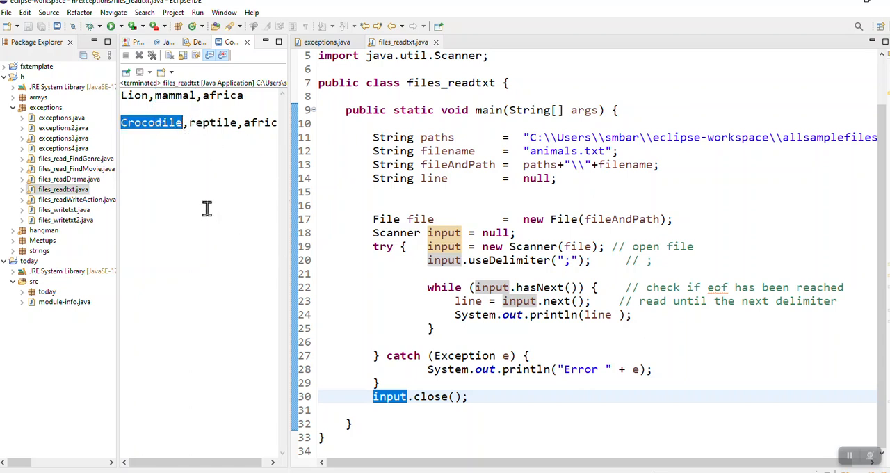